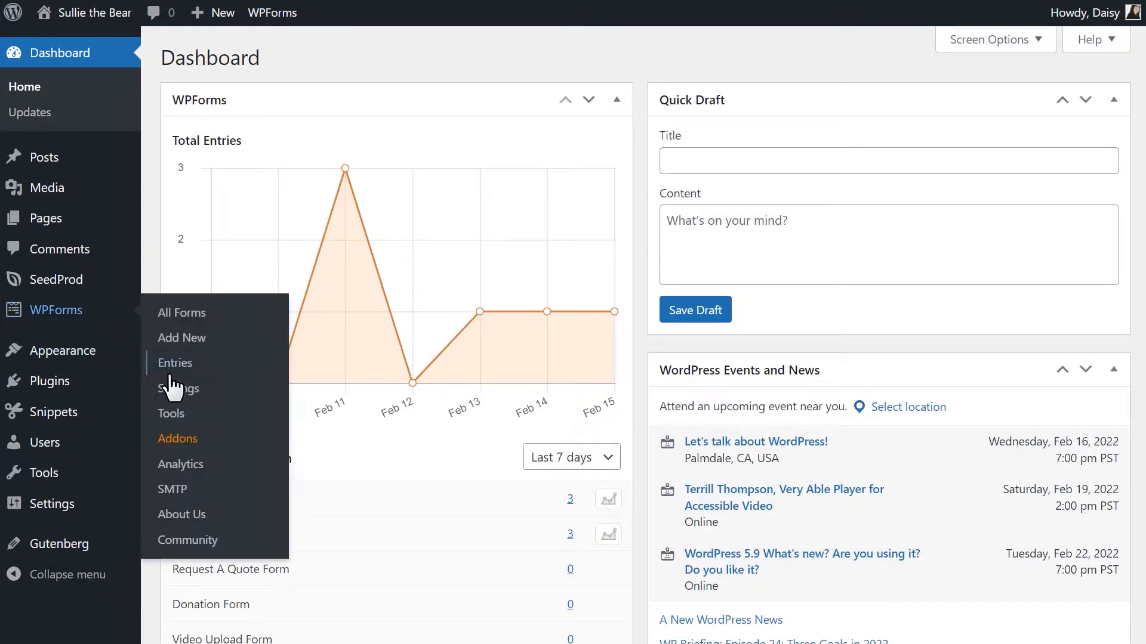
Install the Custom Captcha addon from the WPForms Addons page until it shows Active
left_click(178, 438)
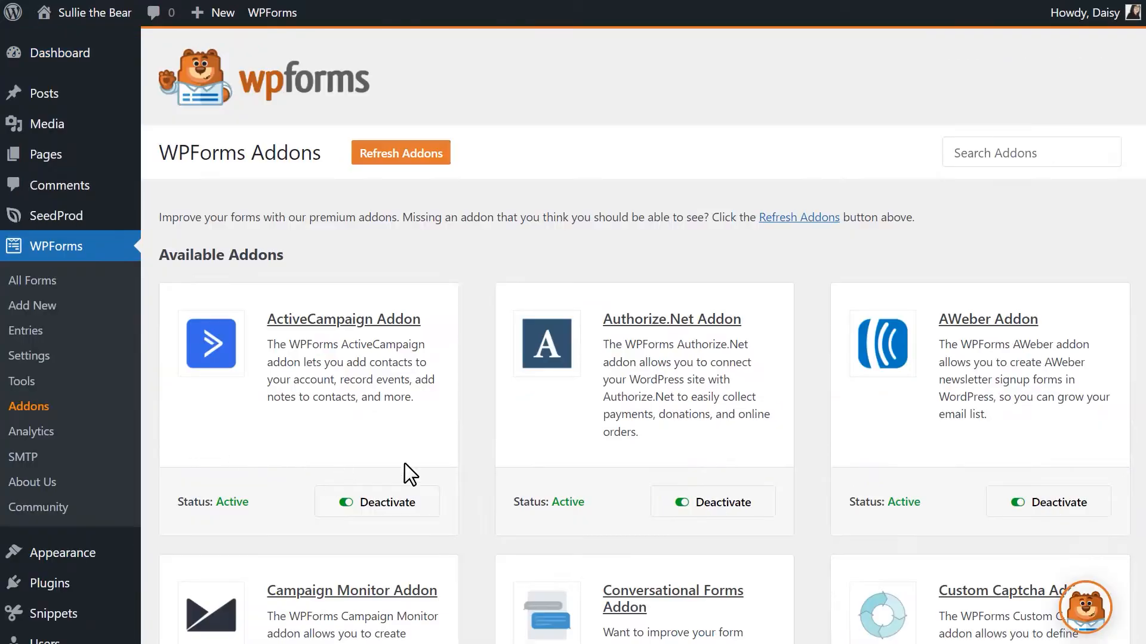
scroll("down", 3)
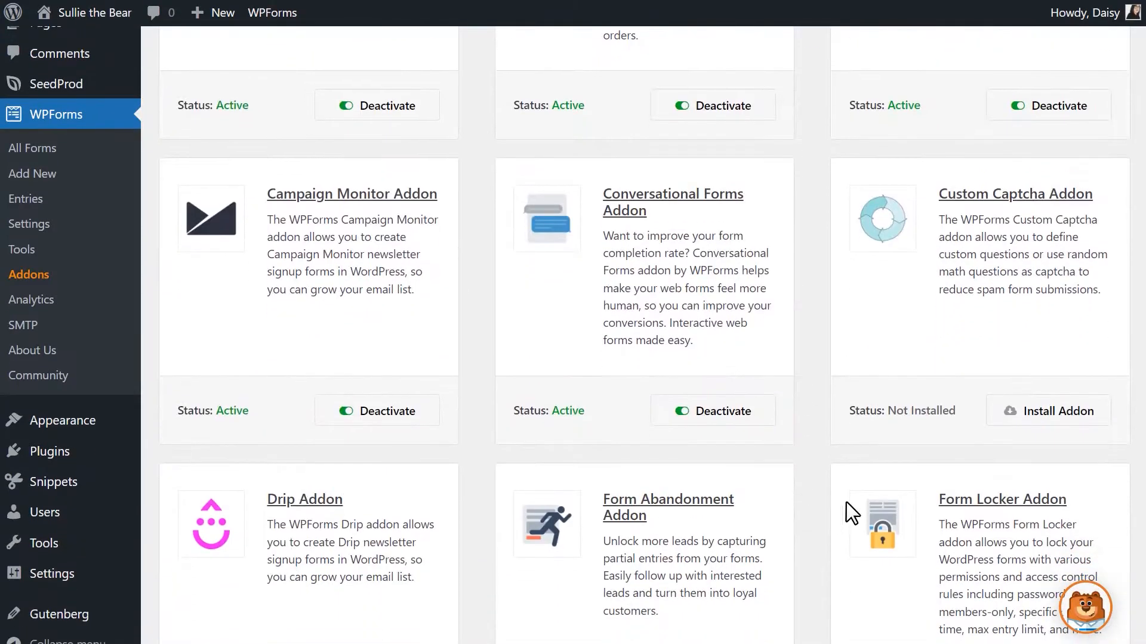
left_click(1048, 411)
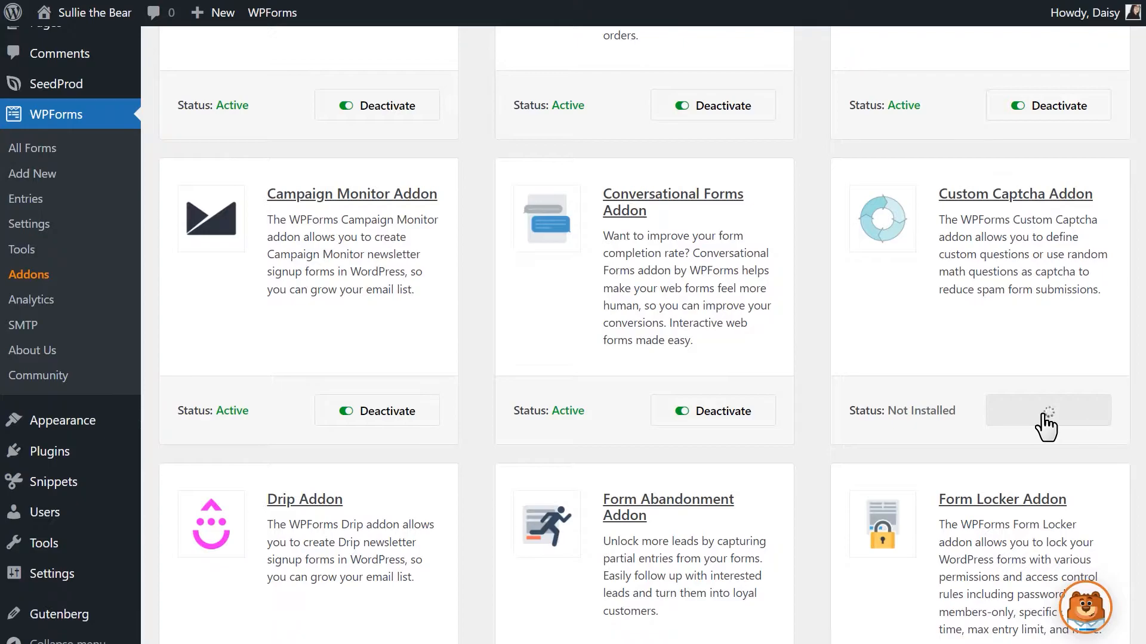
left_click(1047, 410)
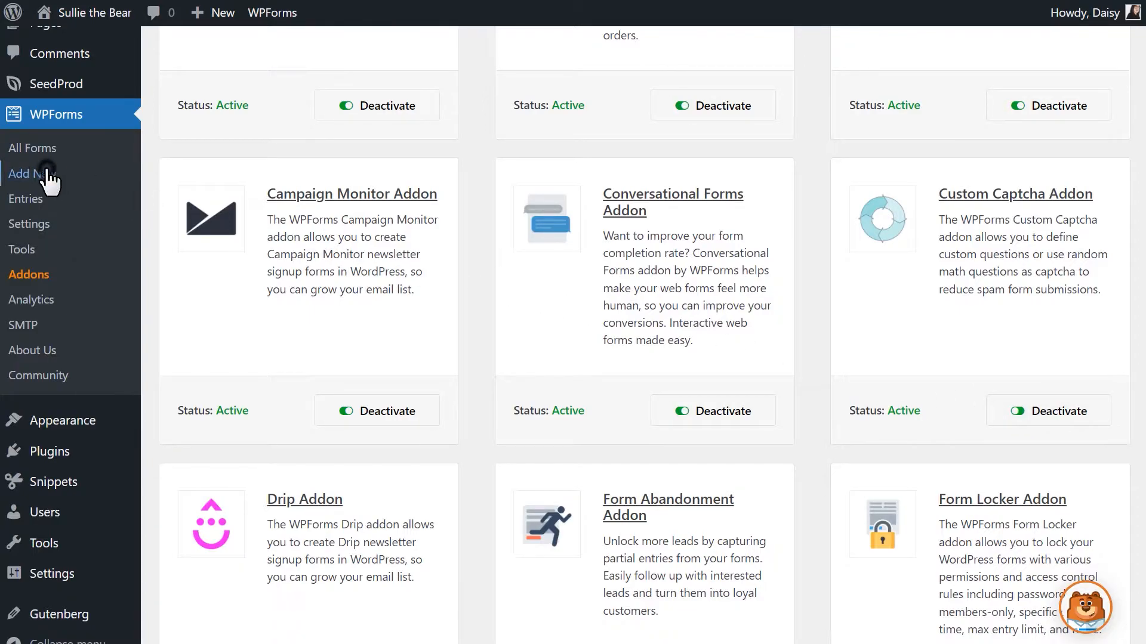
Create a new form from the Simple Contact Form template with Name, Email and Message fields
left_click(22, 173)
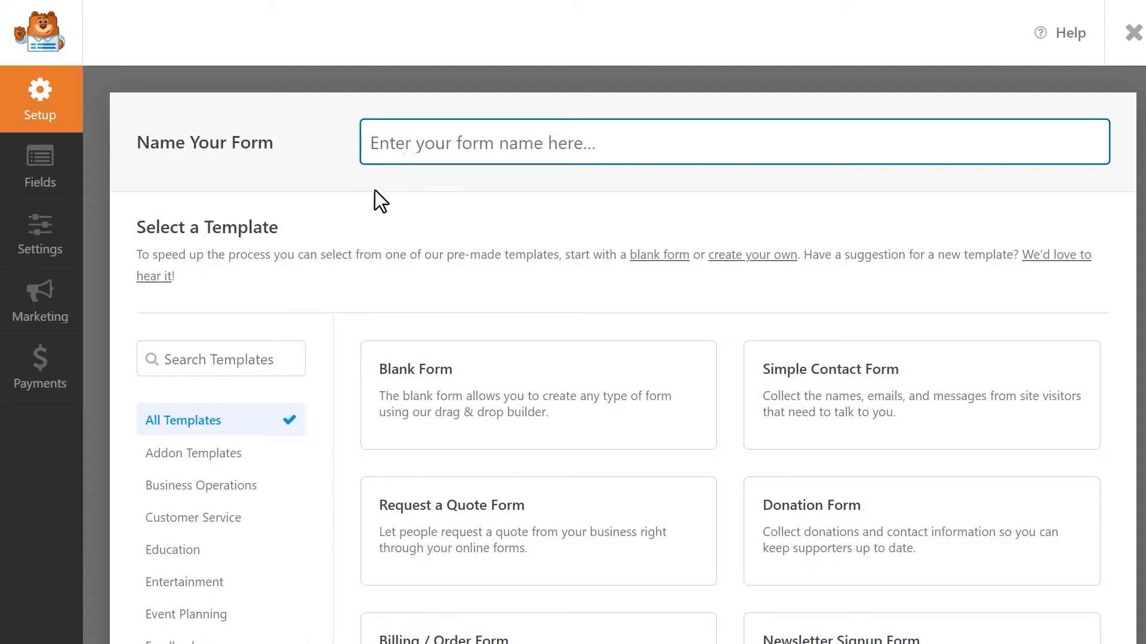
scroll("down", 3)
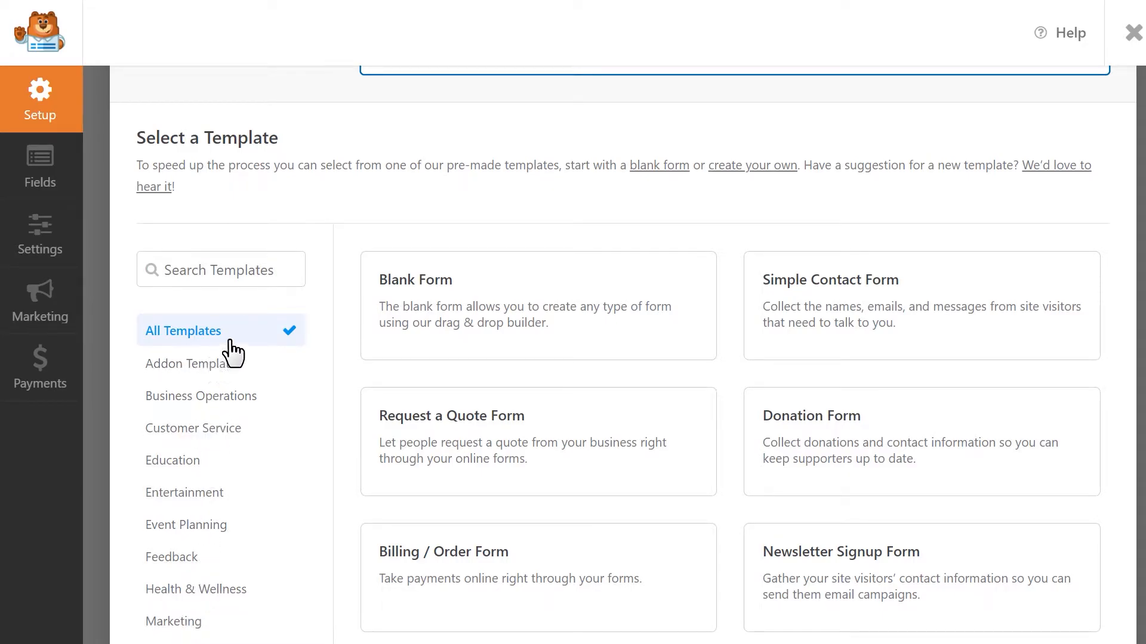
left_click(221, 270)
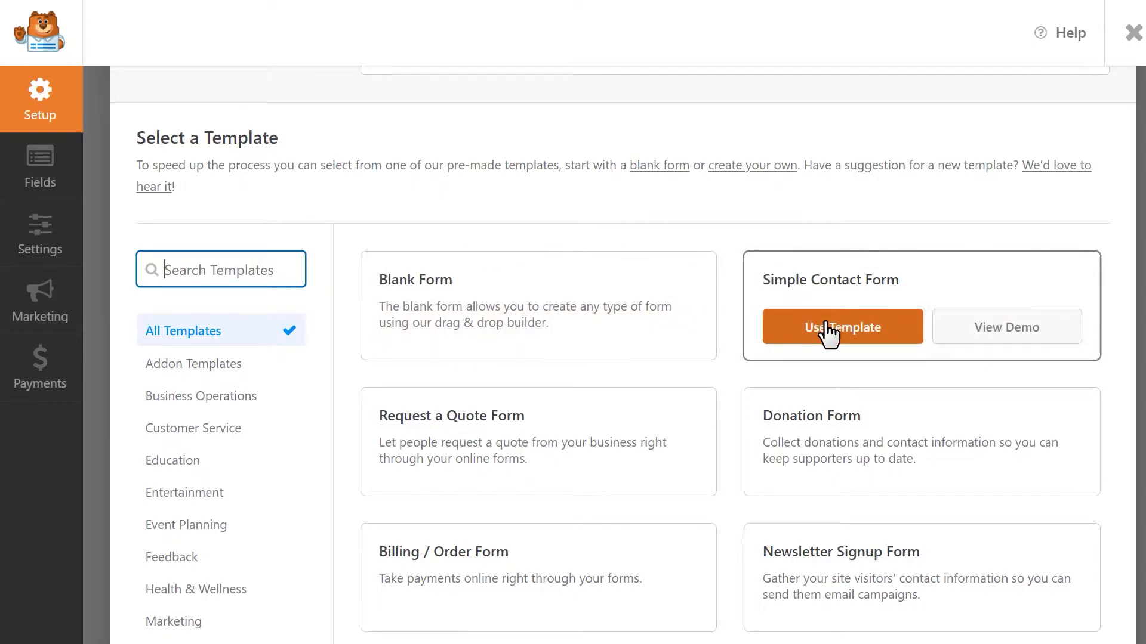
left_click(841, 327)
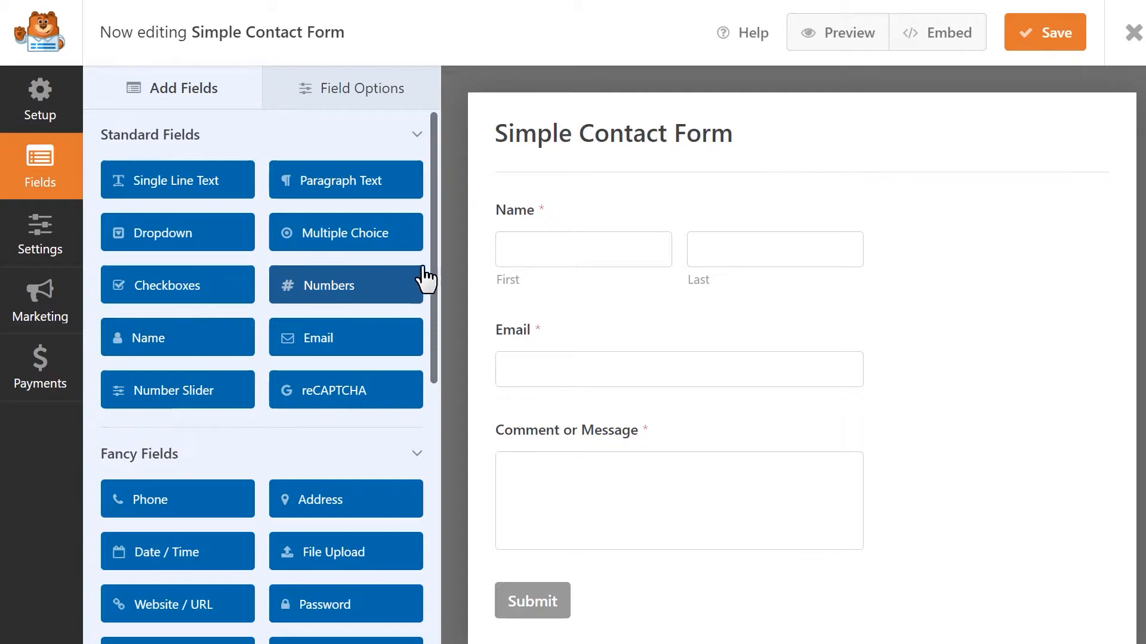
Add a Custom Captcha field from the Fancy Fields section to the contact form
scroll("down", 3)
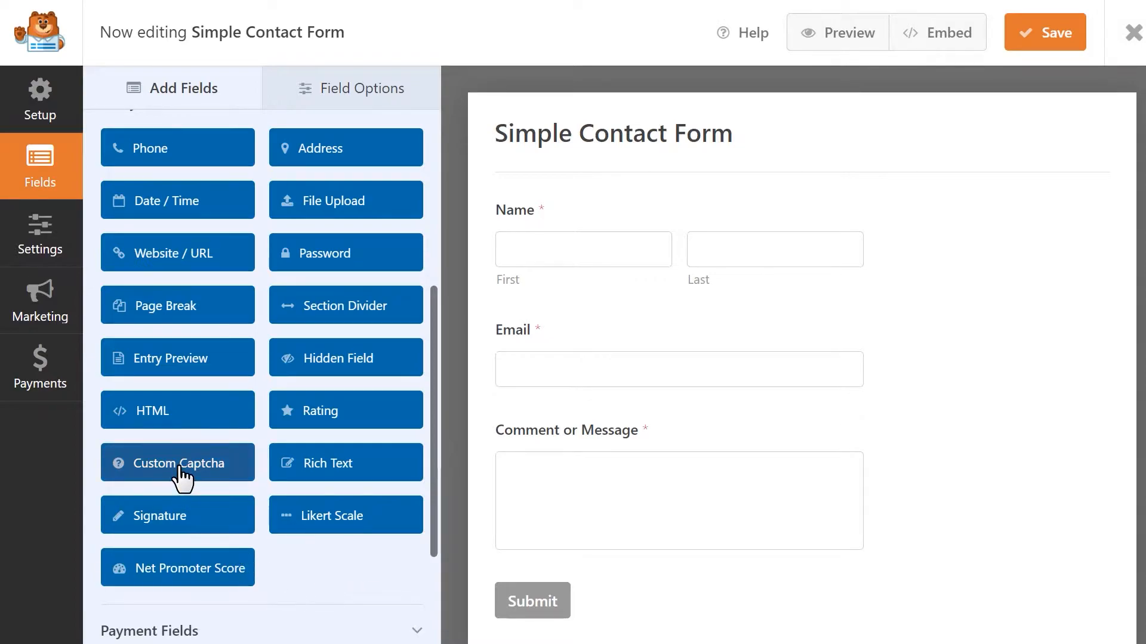
left_click(177, 463)
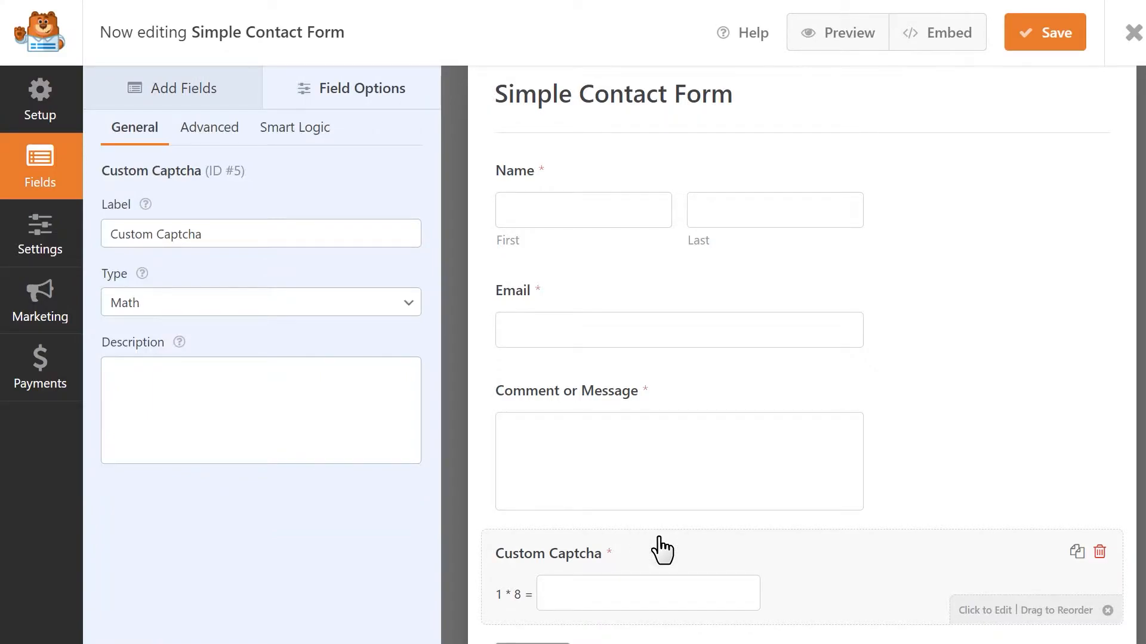
left_click(260, 233)
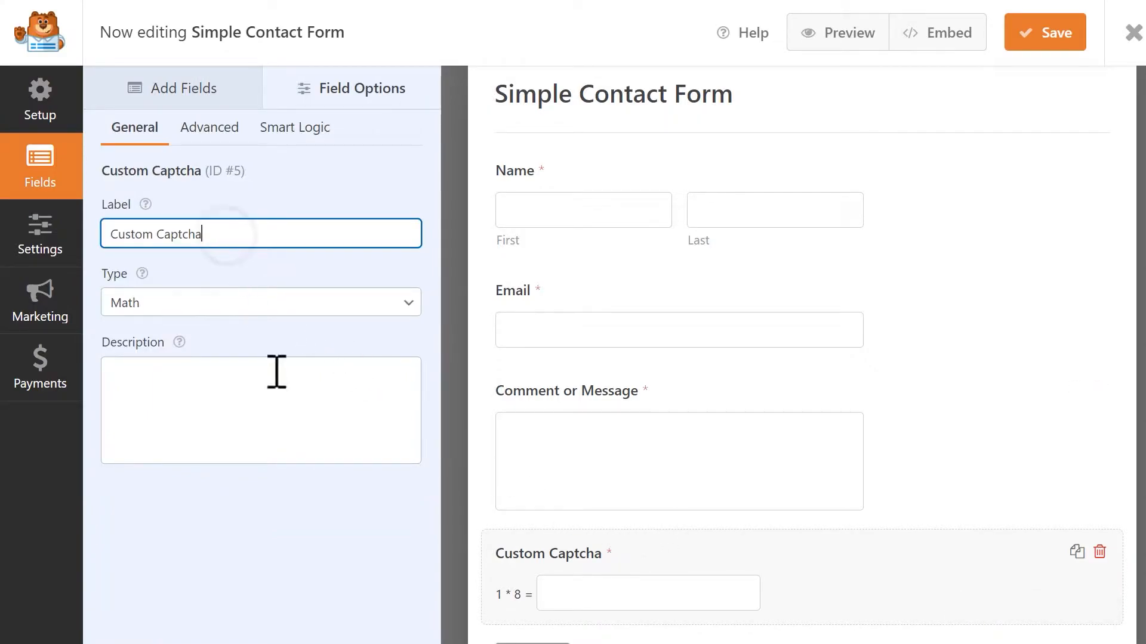
left_click(260, 410)
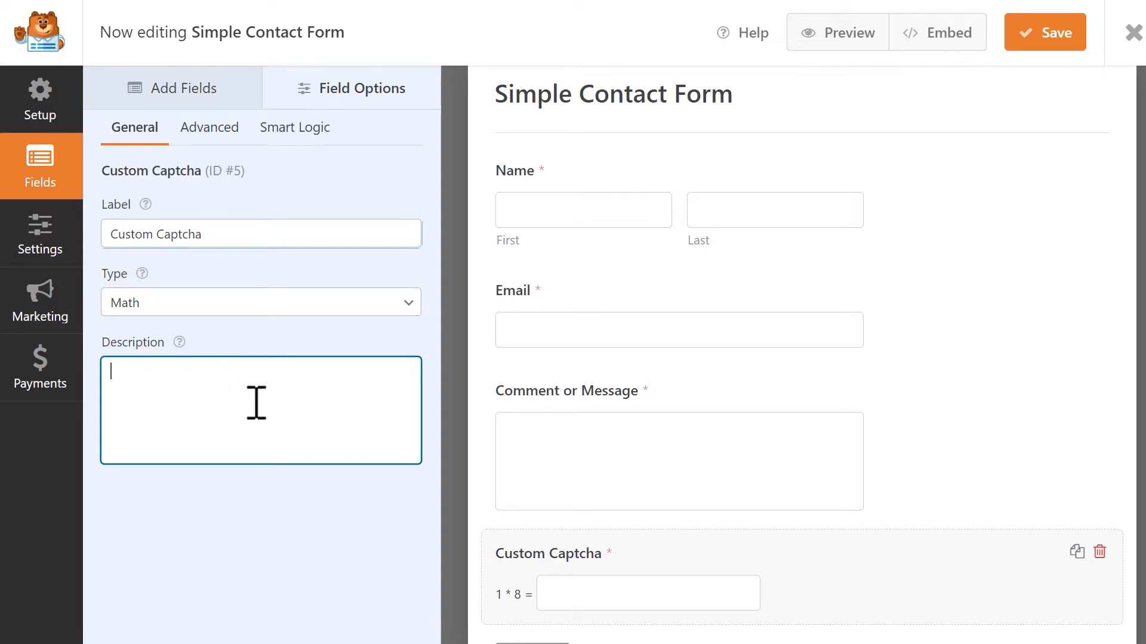
left_click(260, 302)
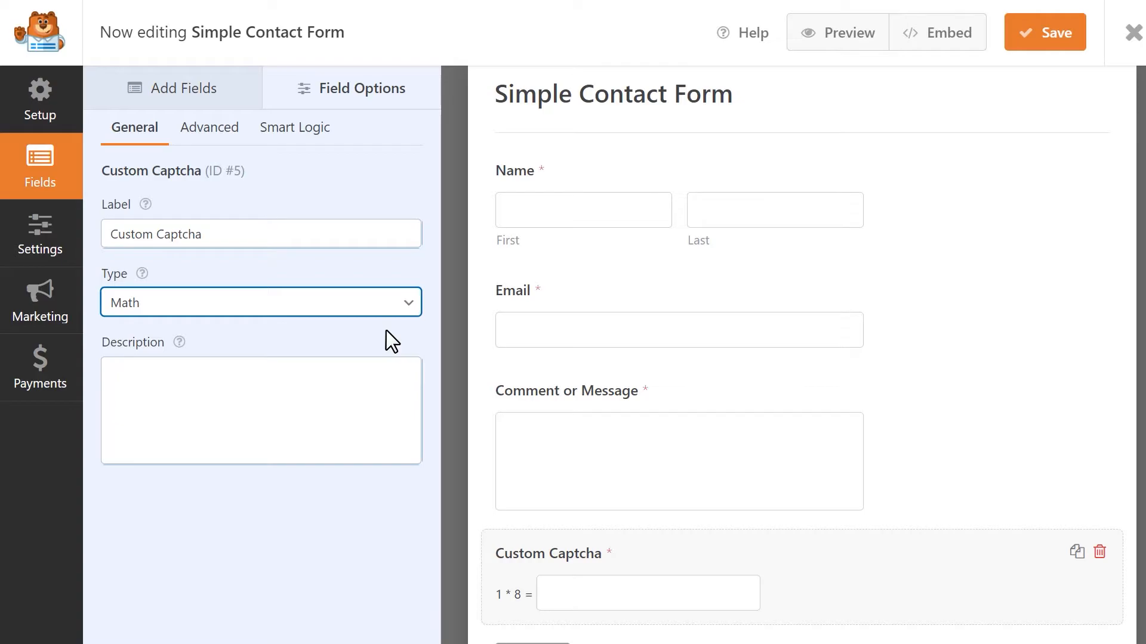
left_click(848, 32)
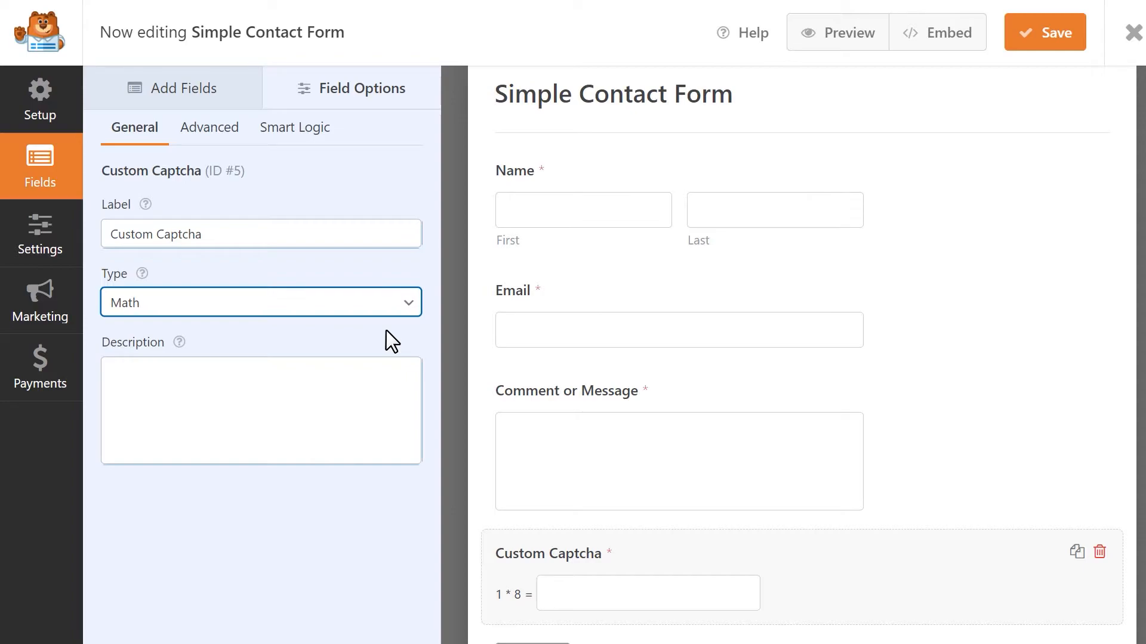
mouse_move(413, 328)
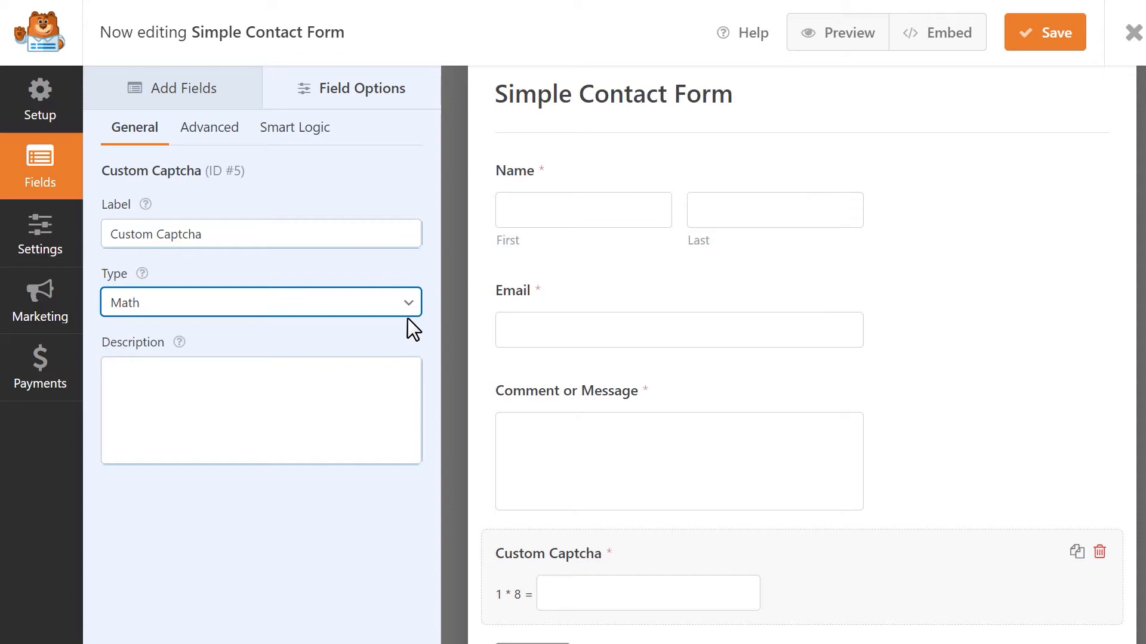
Set captcha Type to Question and Answer, adding 'what color does blue and yellow' answered green
left_click(260, 302)
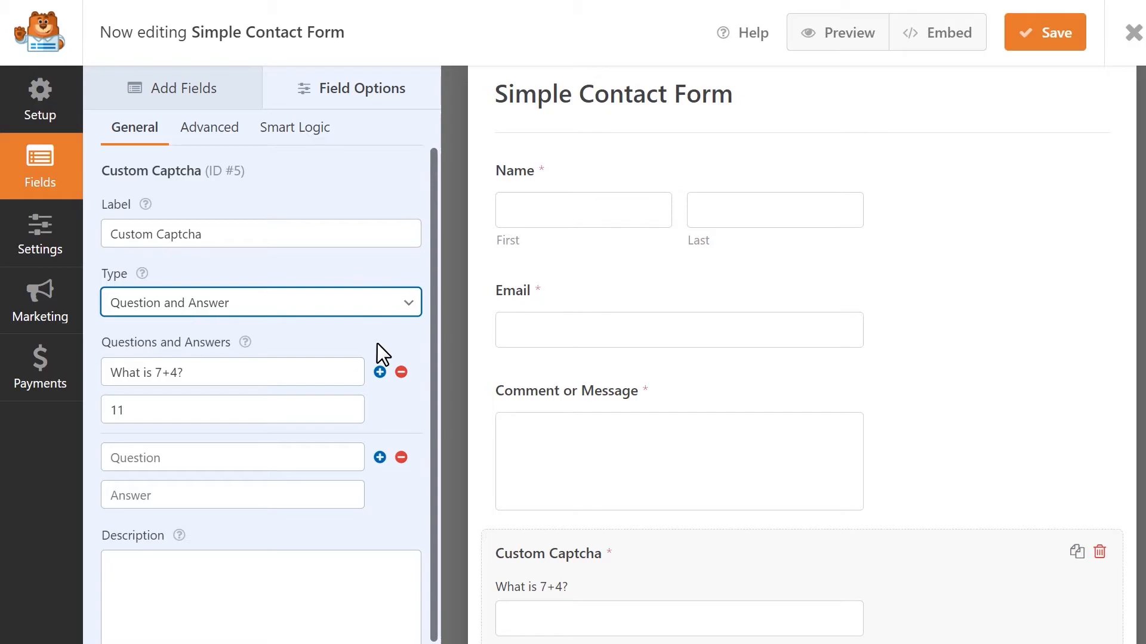
left_click(231, 371)
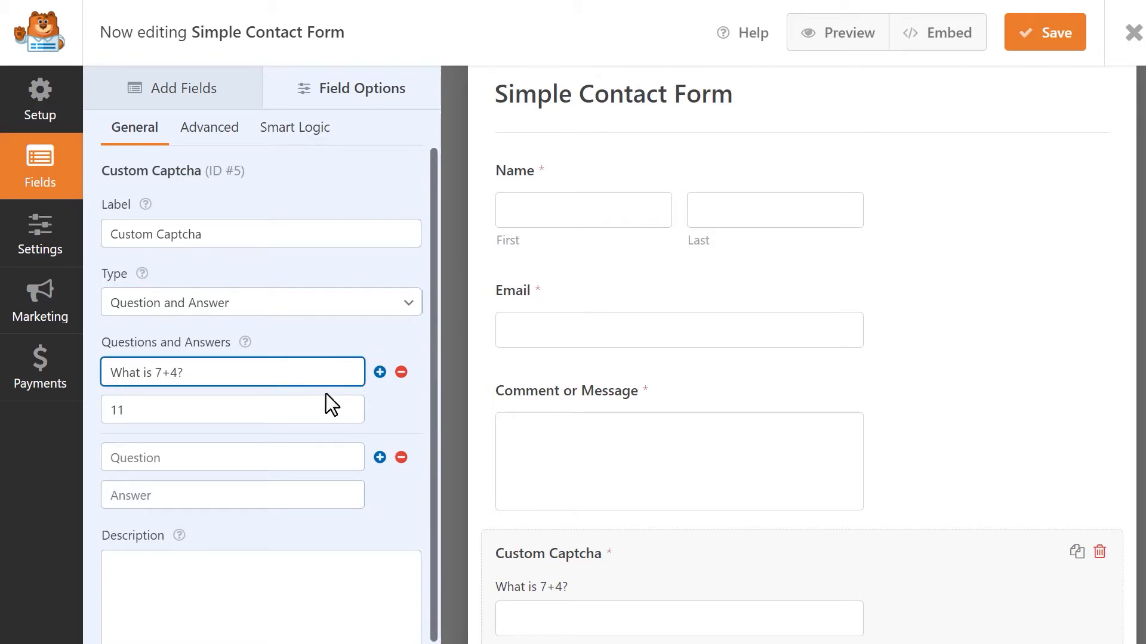
left_click(232, 458)
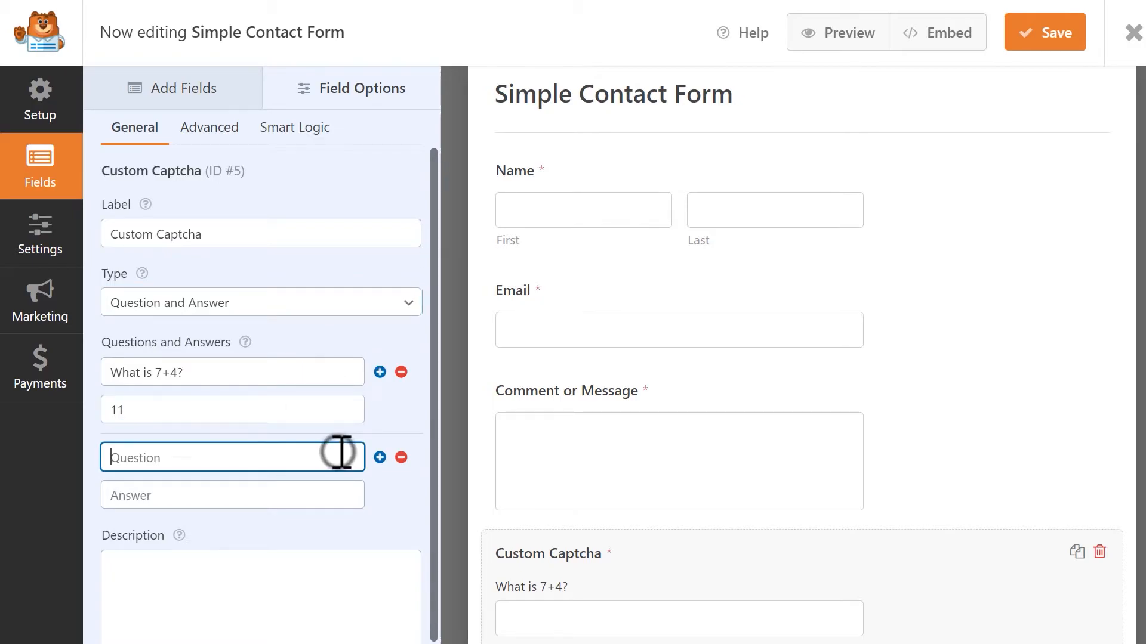
type("what color")
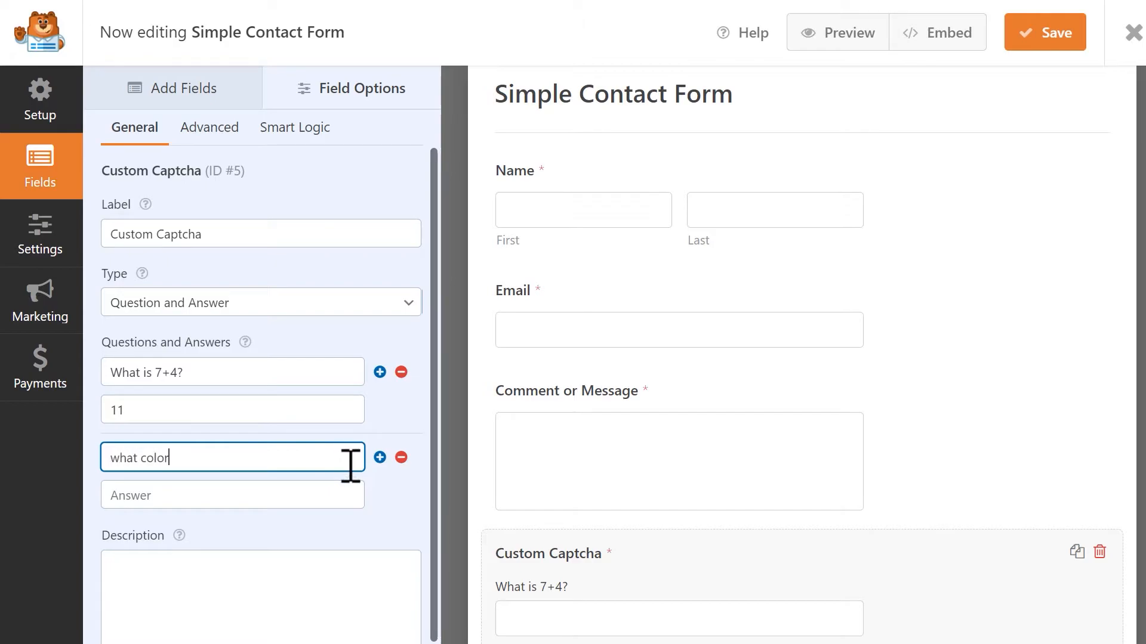
type("does blue and yellow")
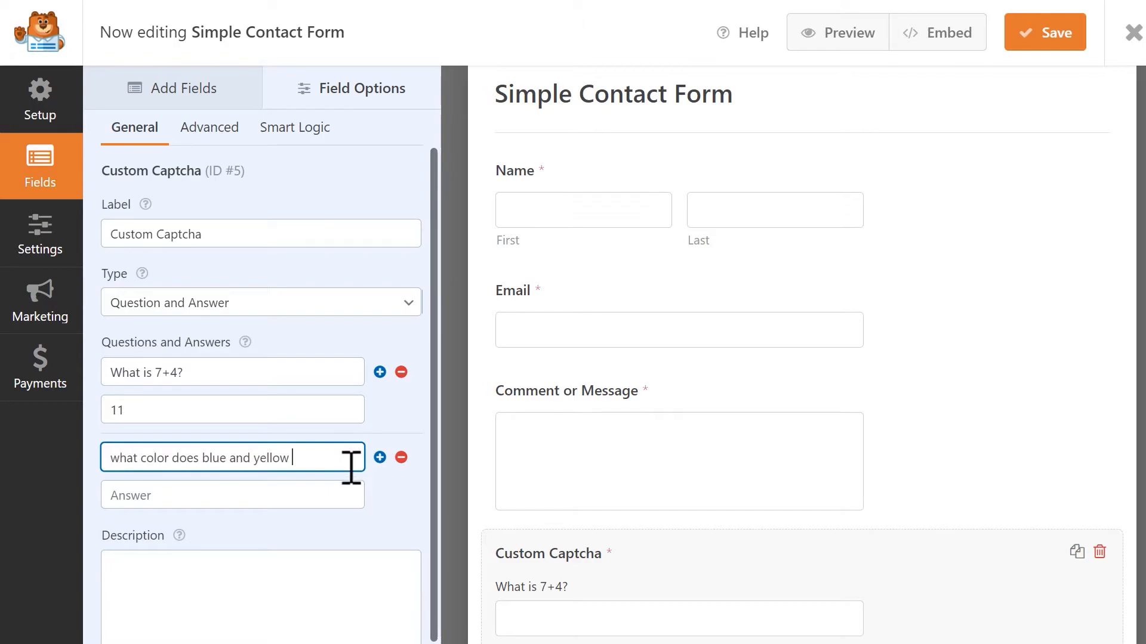
left_click(380, 459)
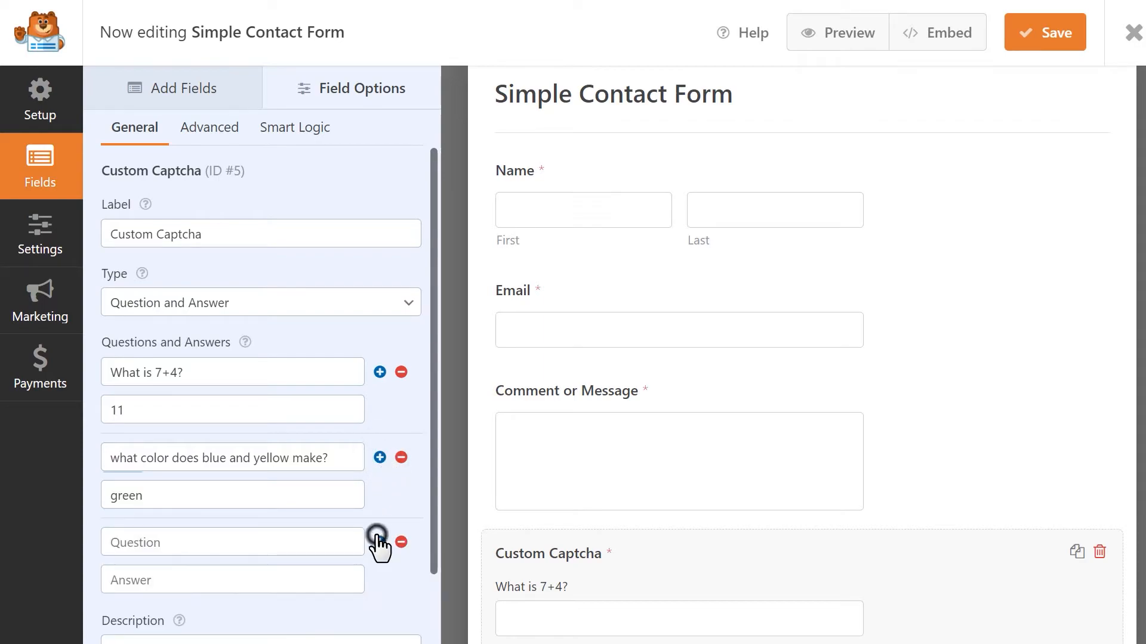
left_click(380, 536)
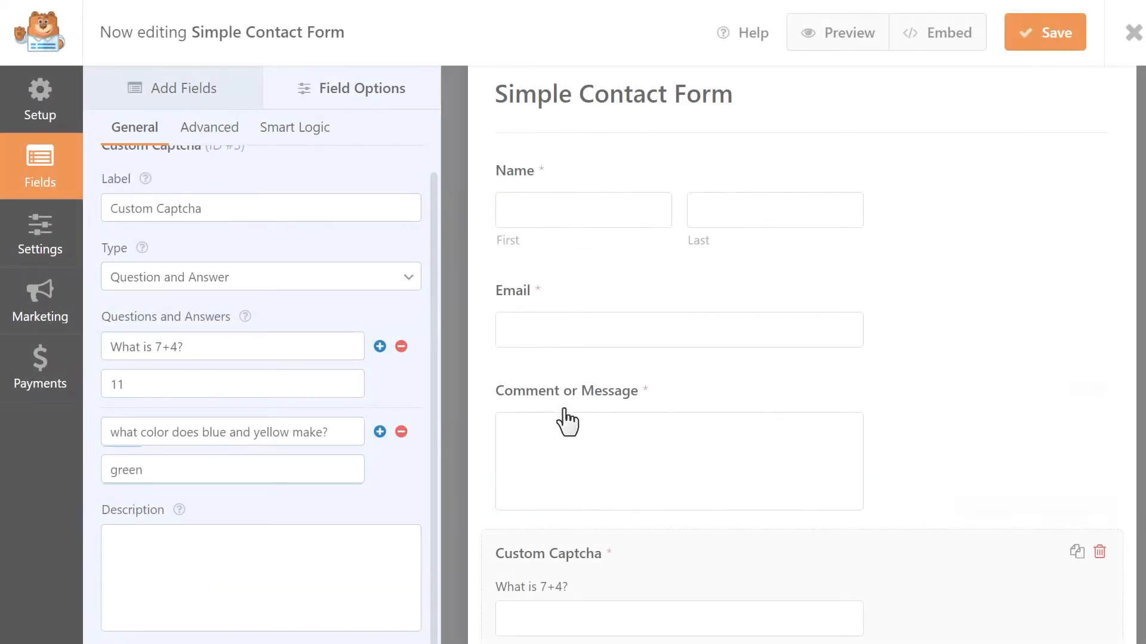
left_click(1044, 31)
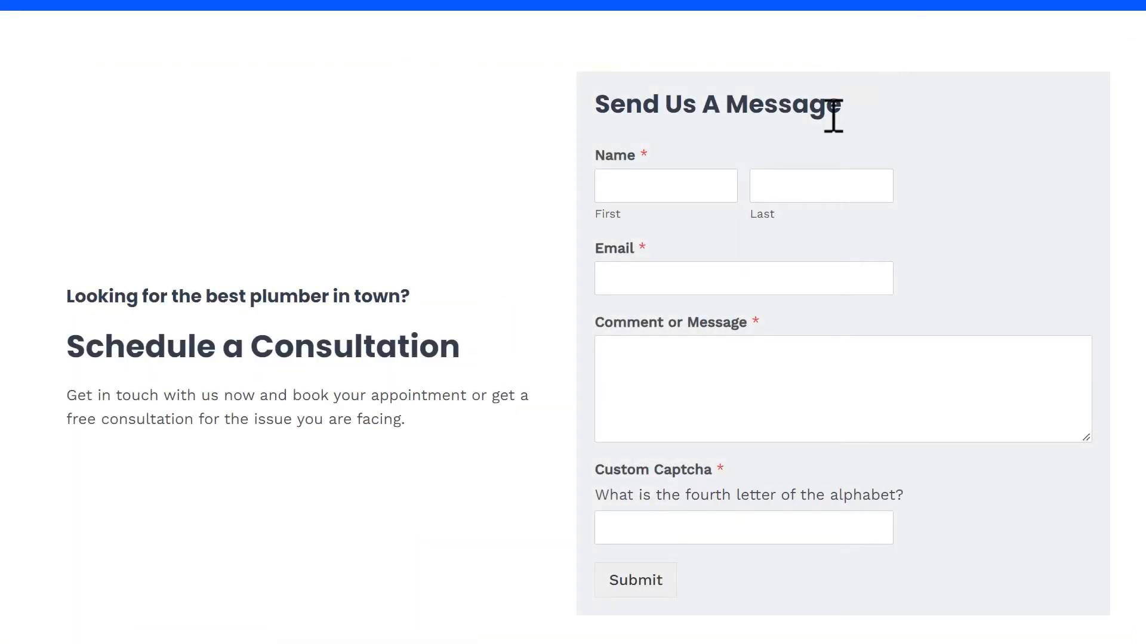
Fill in name, email and message, enter D as the captcha answer, and submit
type("S")
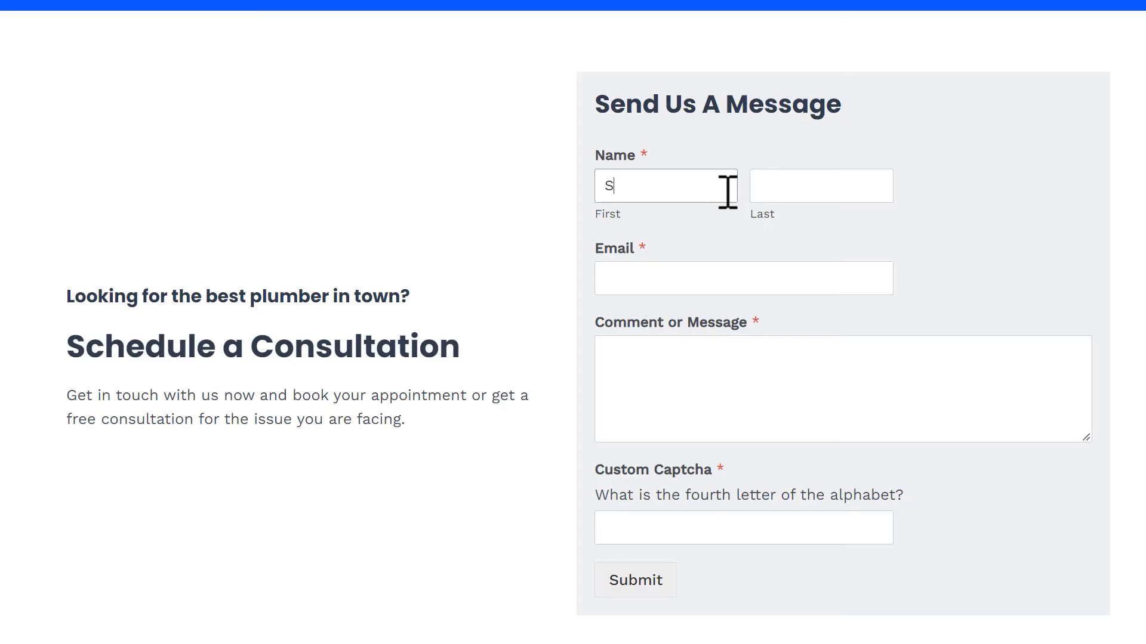
left_click(635, 580)
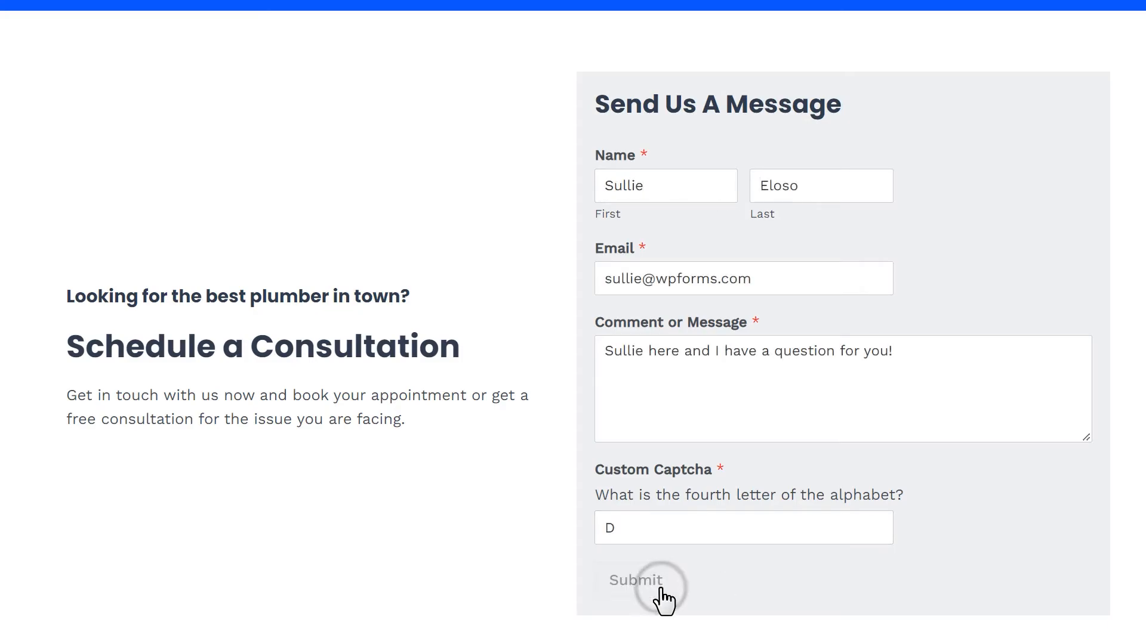
left_click(634, 580)
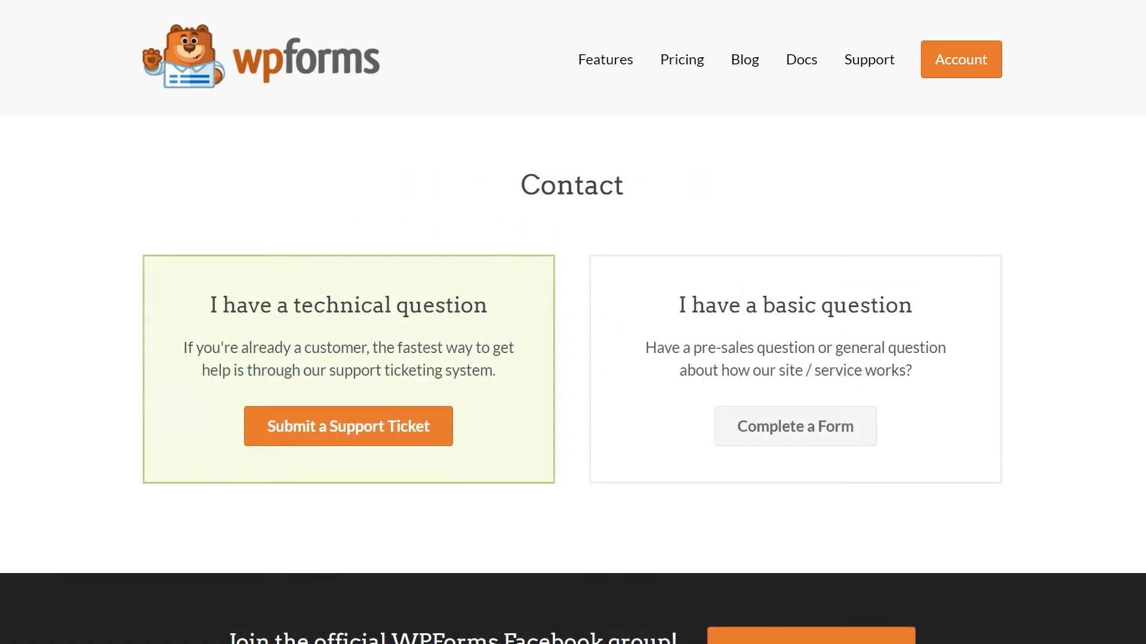
Open Submit a Support Ticket from the wpforms.com Contact page
left_click(348, 426)
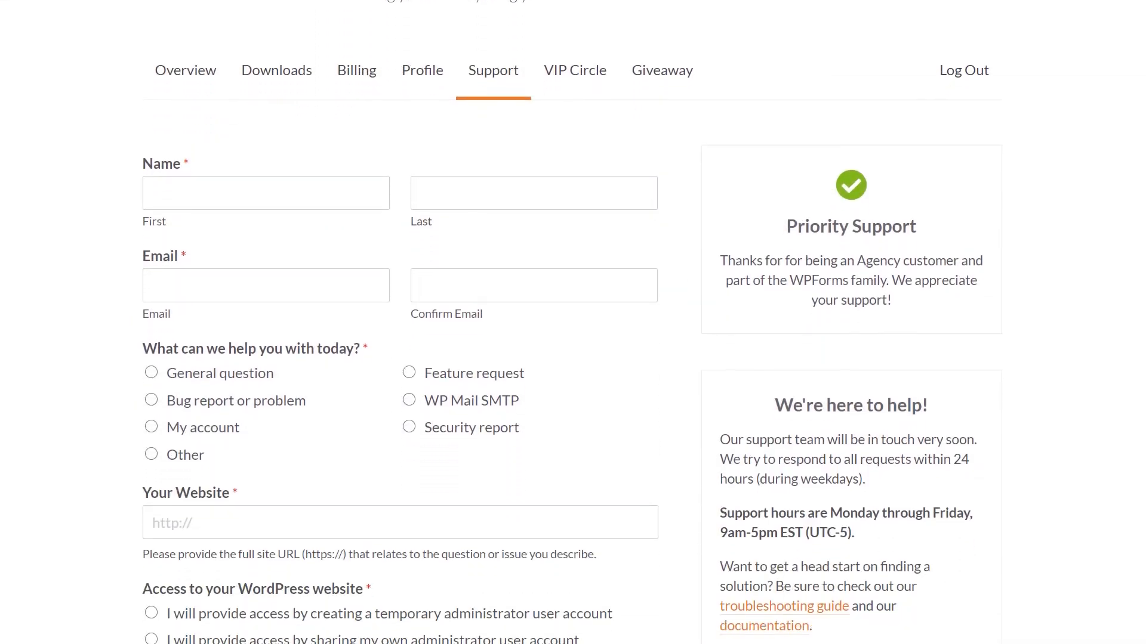